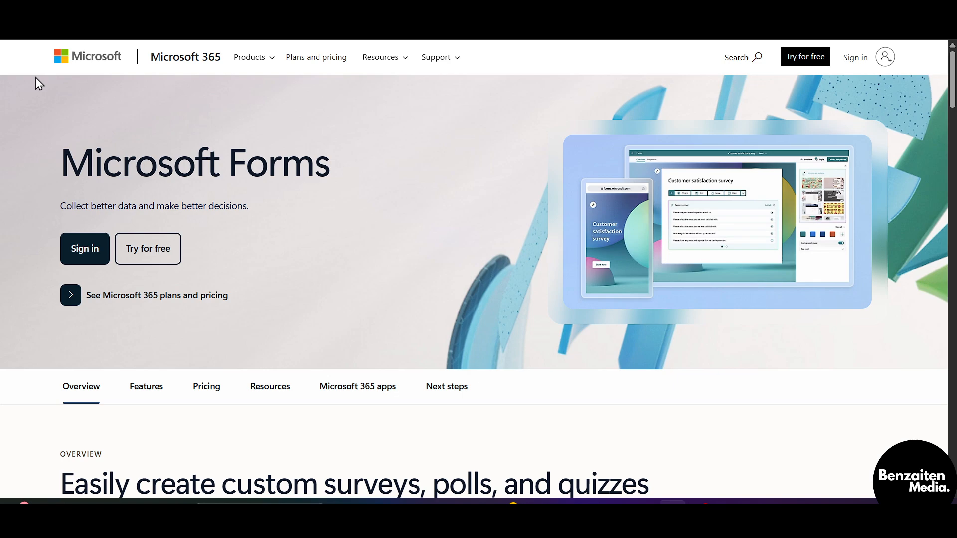
pyautogui.moveTo(282, 164)
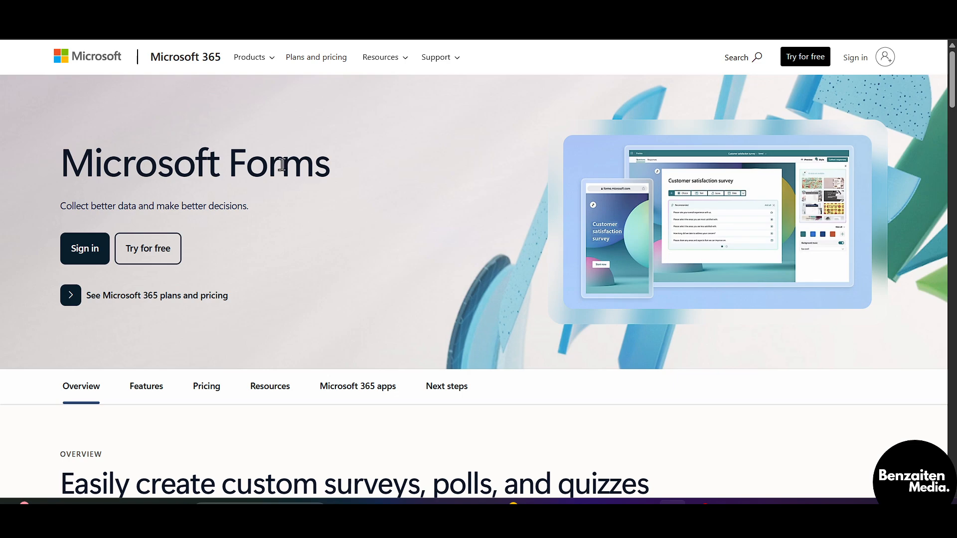
pyautogui.moveTo(100, 88)
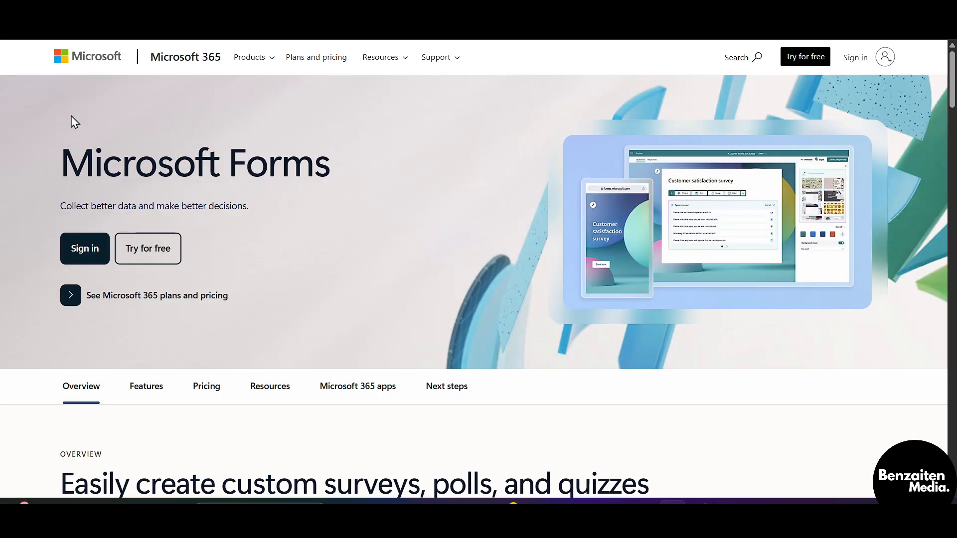
pyautogui.moveTo(83, 119)
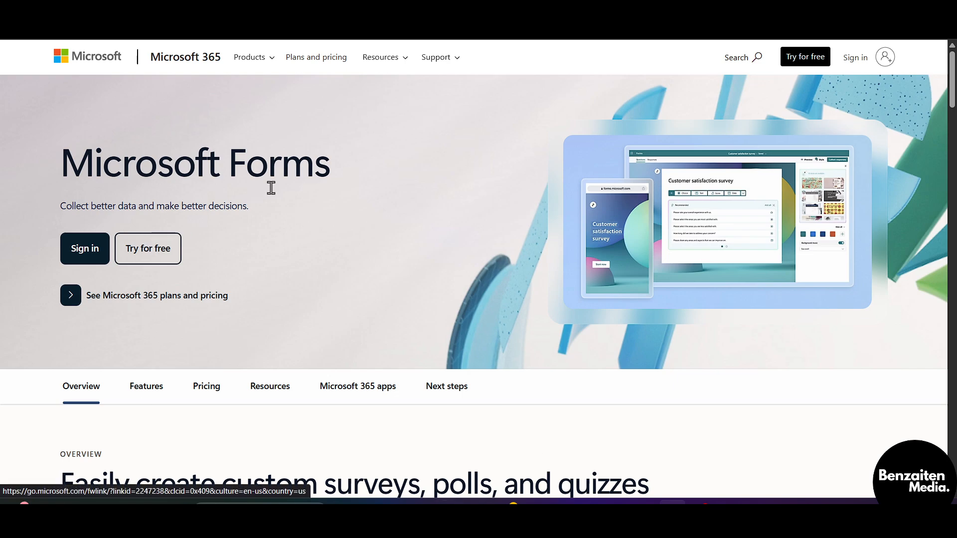
pyautogui.moveTo(561, 111)
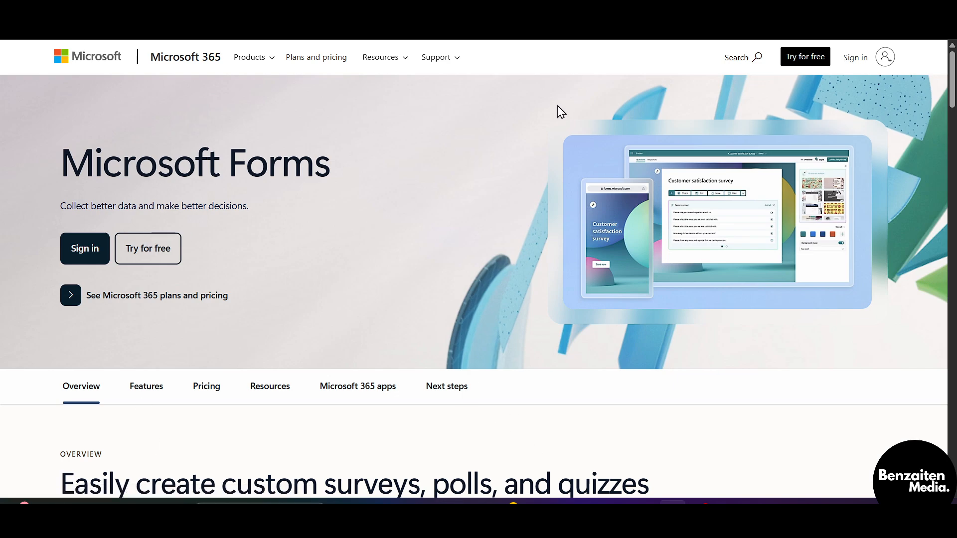
pyautogui.moveTo(99, 173)
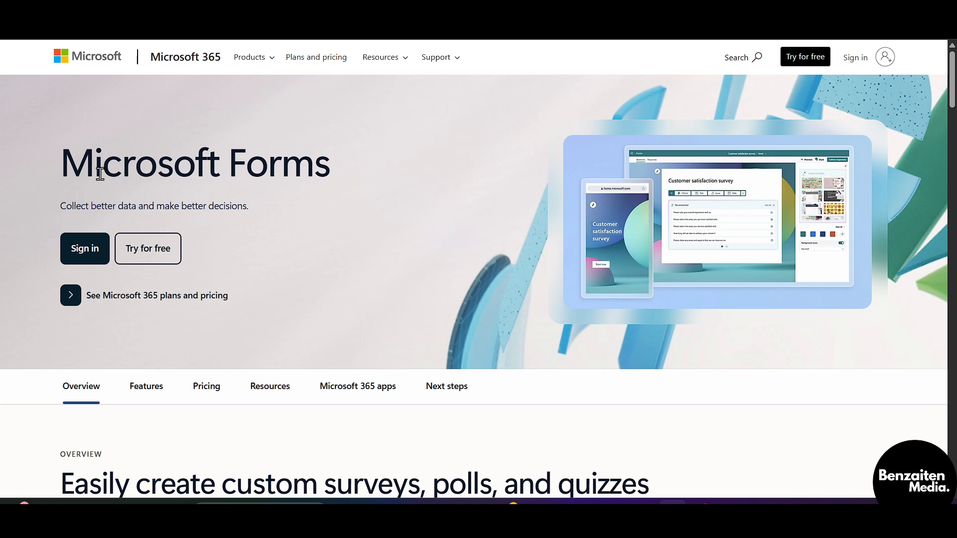
pyautogui.moveTo(445, 126)
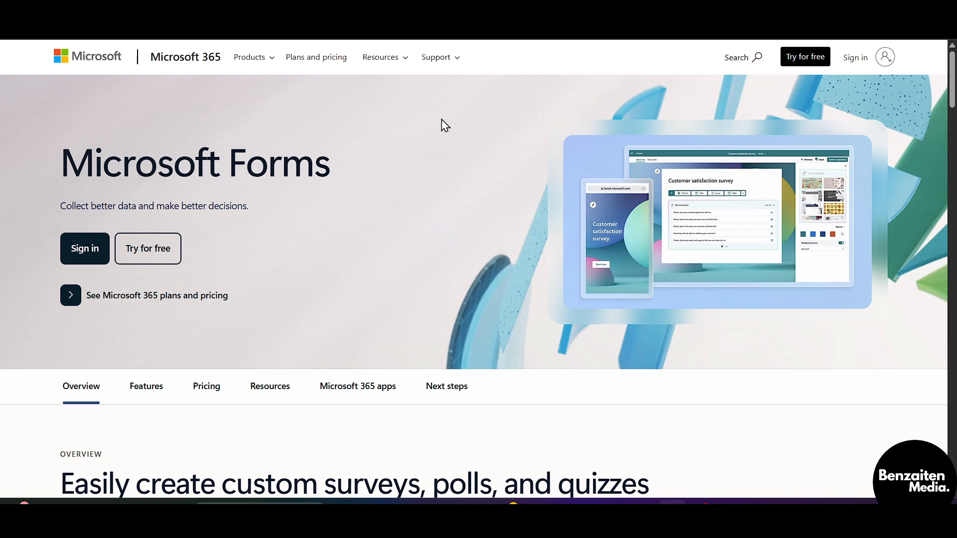
pyautogui.moveTo(148, 248)
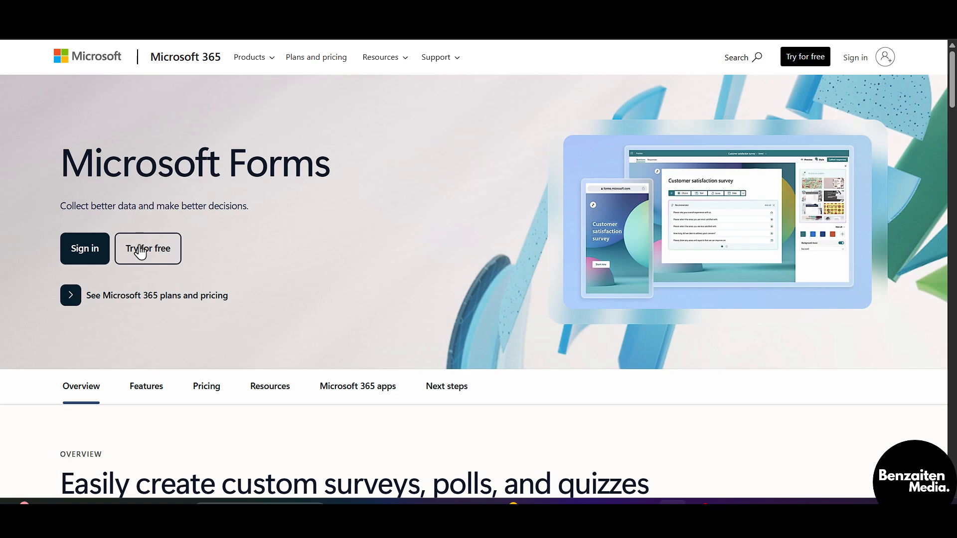
pyautogui.moveTo(195, 230)
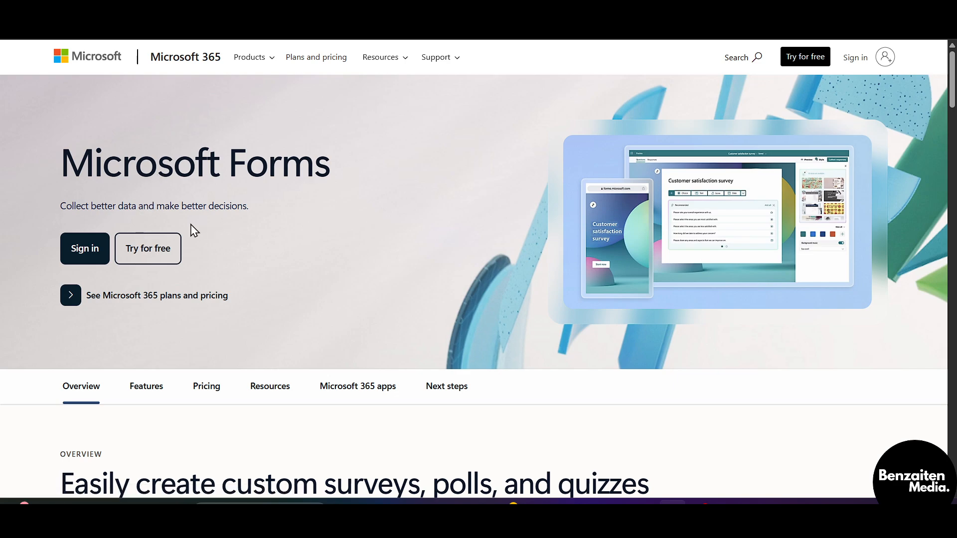
pyautogui.moveTo(279, 273)
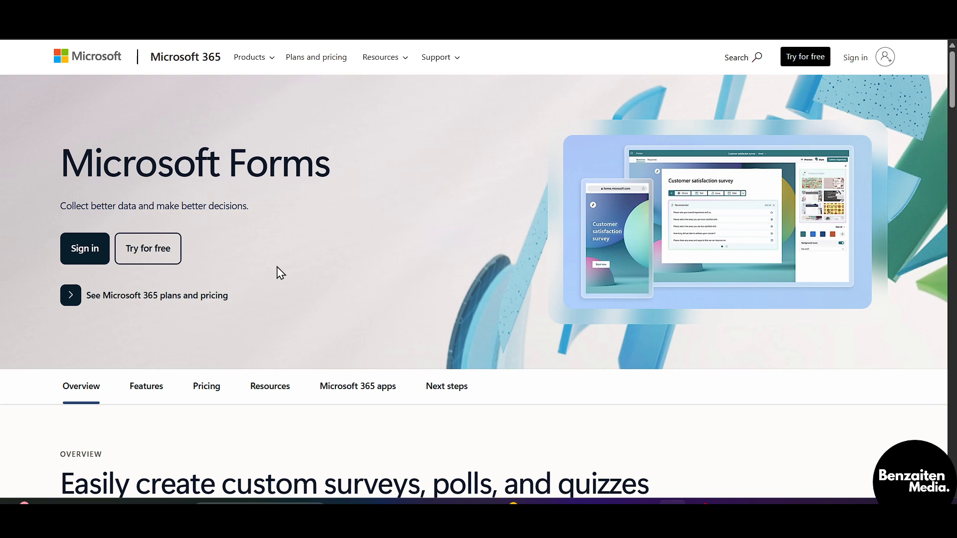
# - Enter the Forms app from the Microsoft Forms product page via 'Try for free'
pyautogui.click(84, 249)
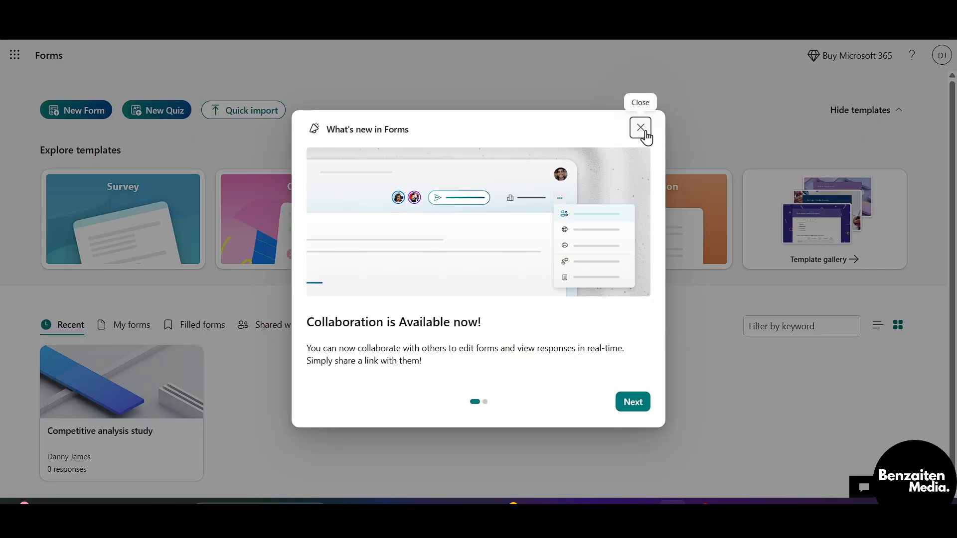
# - Dismiss the 'What's new in Forms' announcement and create a new blank form
pyautogui.click(640, 128)
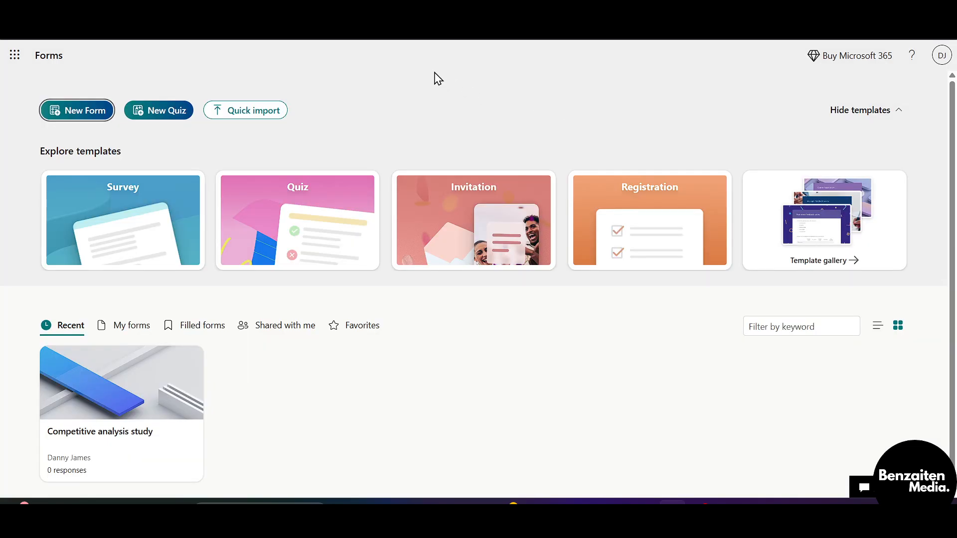
pyautogui.moveTo(79, 214)
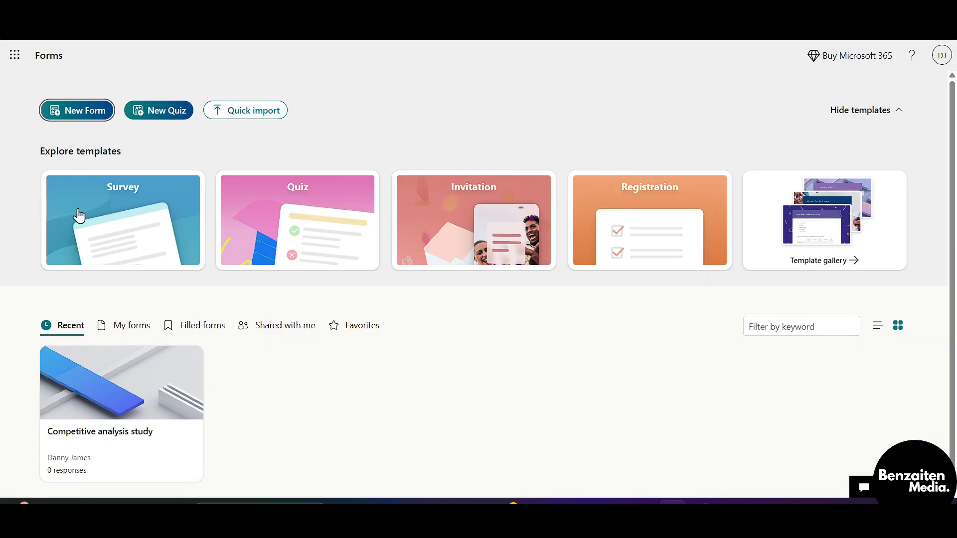
pyautogui.moveTo(825, 210)
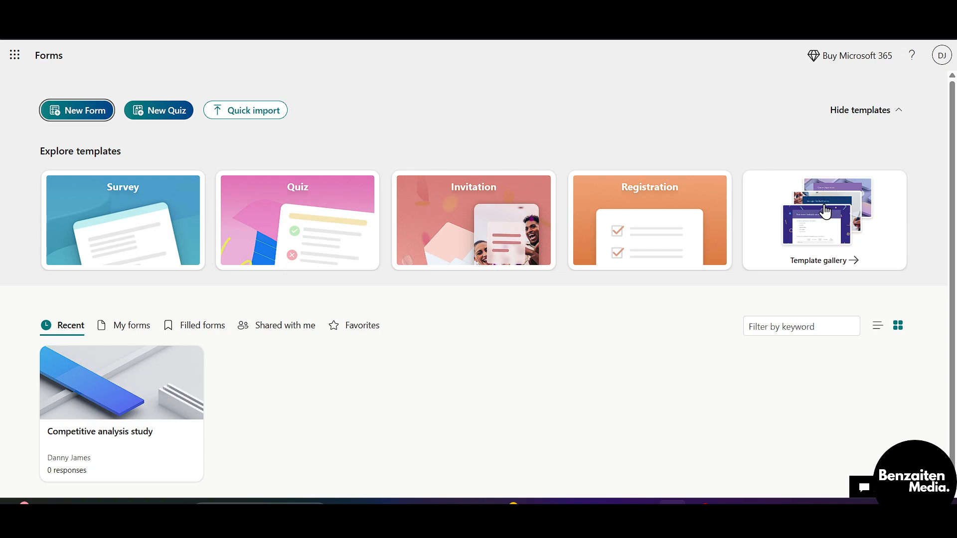
pyautogui.moveTo(312, 216)
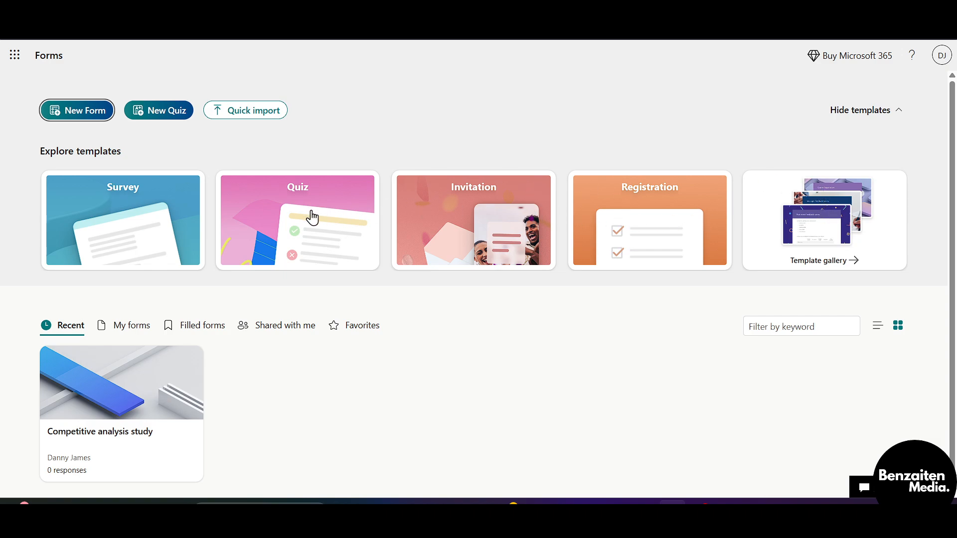
pyautogui.moveTo(302, 170)
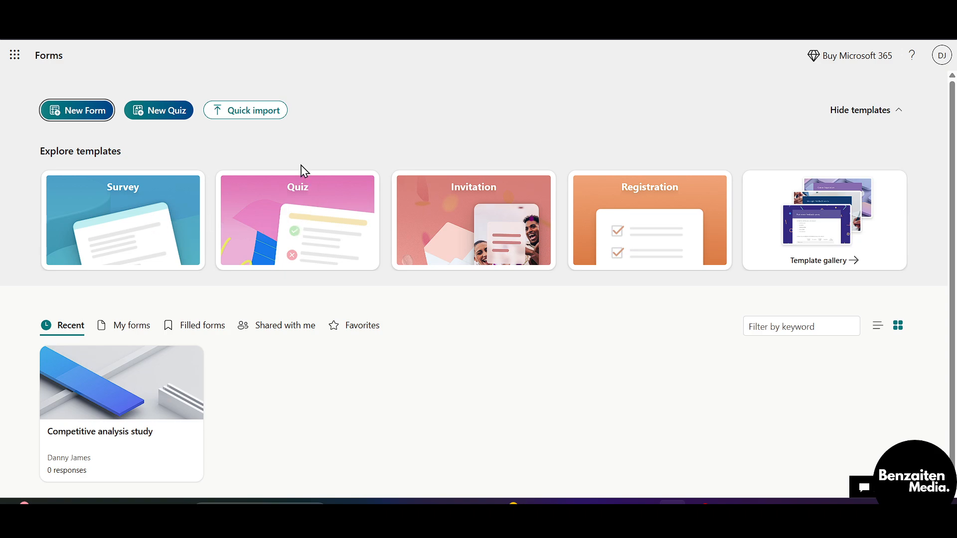
pyautogui.moveTo(77, 111)
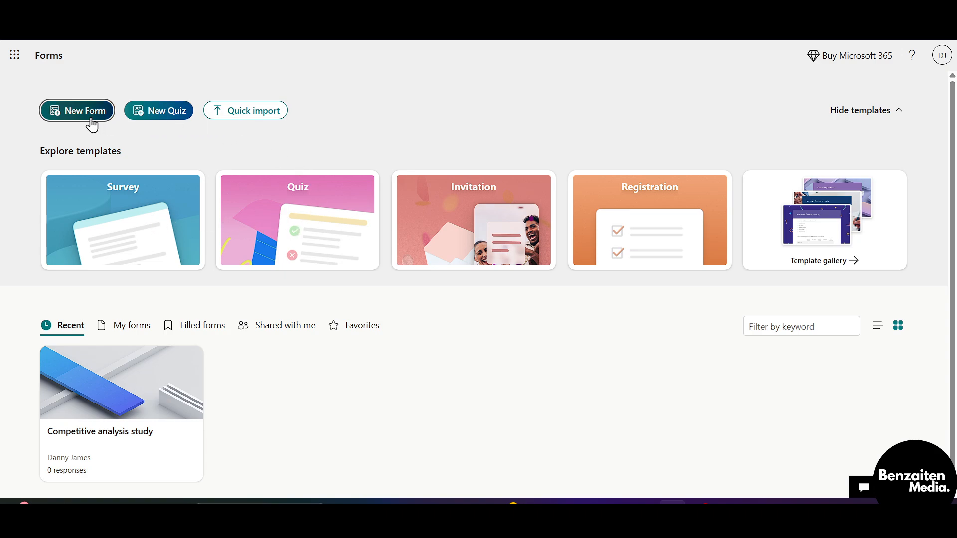
pyautogui.click(77, 111)
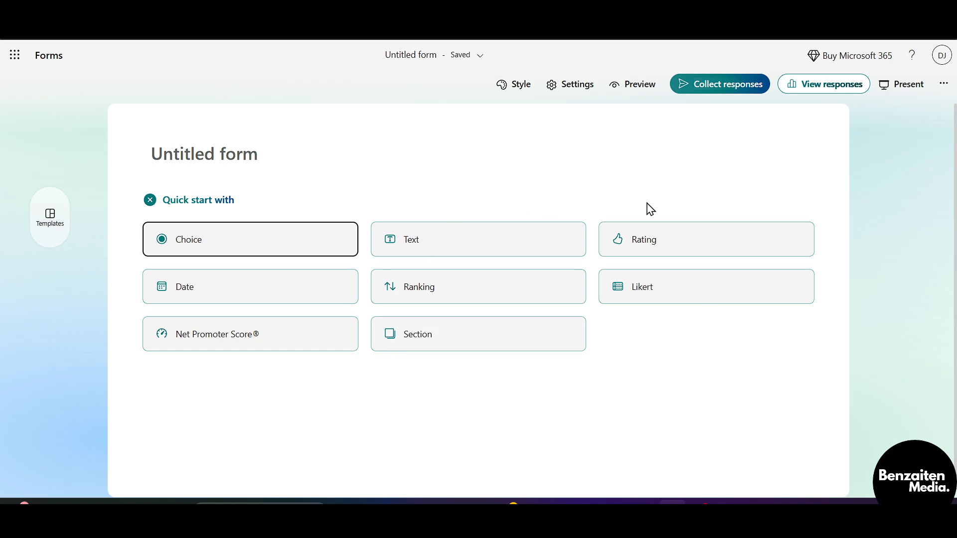
pyautogui.moveTo(296, 322)
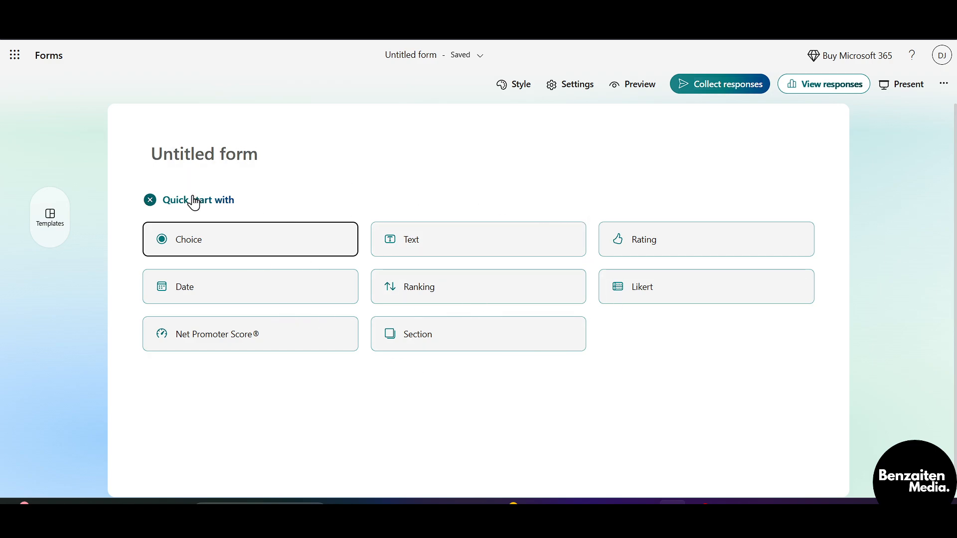
# - Add Section 1 to the empty form from the Quick start options
pyautogui.click(478, 334)
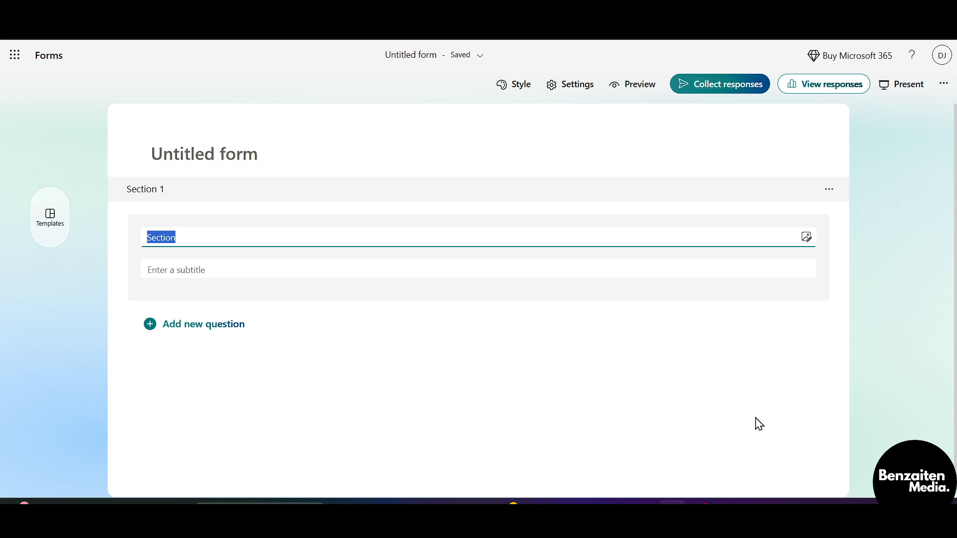
pyautogui.moveTo(466, 354)
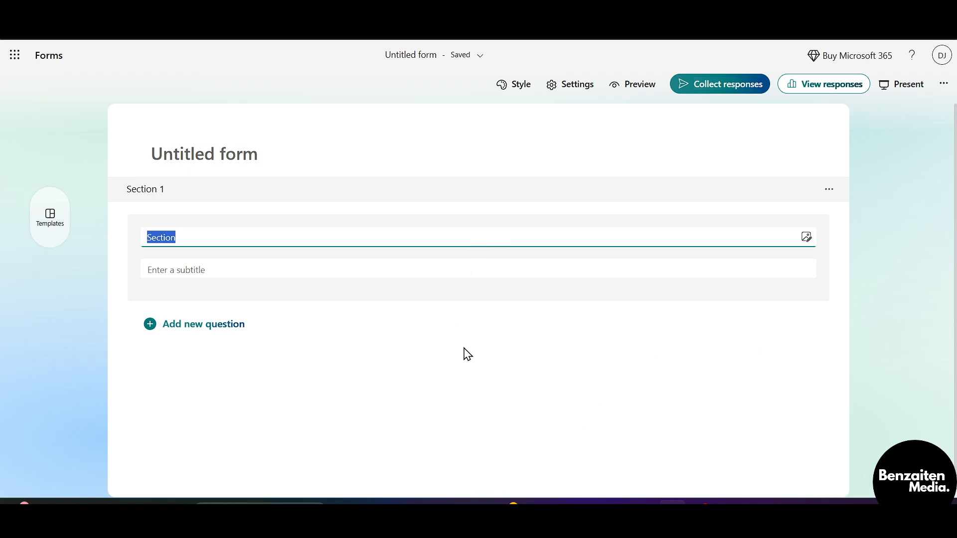
# - Title Section 1 'Demo Section' and bring up its insert-media options
pyautogui.write('Demo')
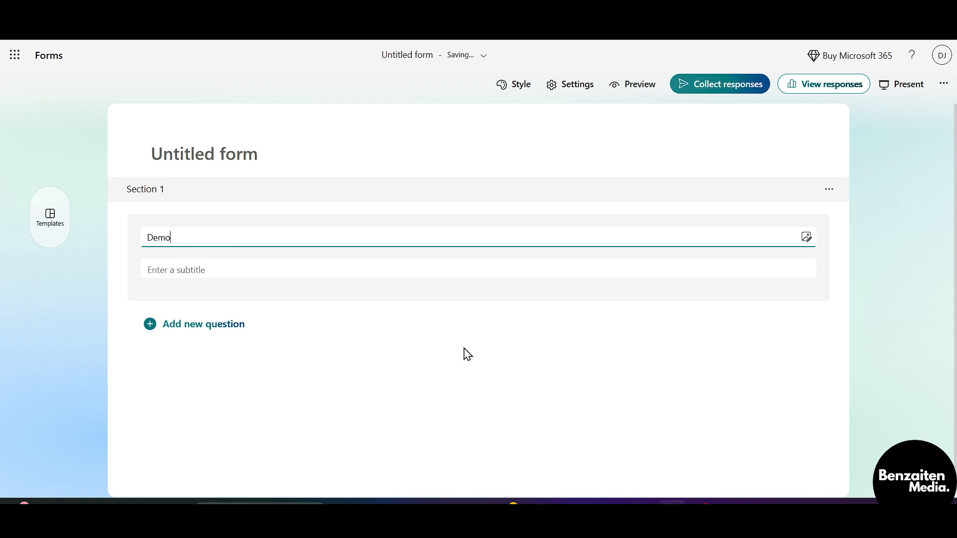
pyautogui.write('Sectio')
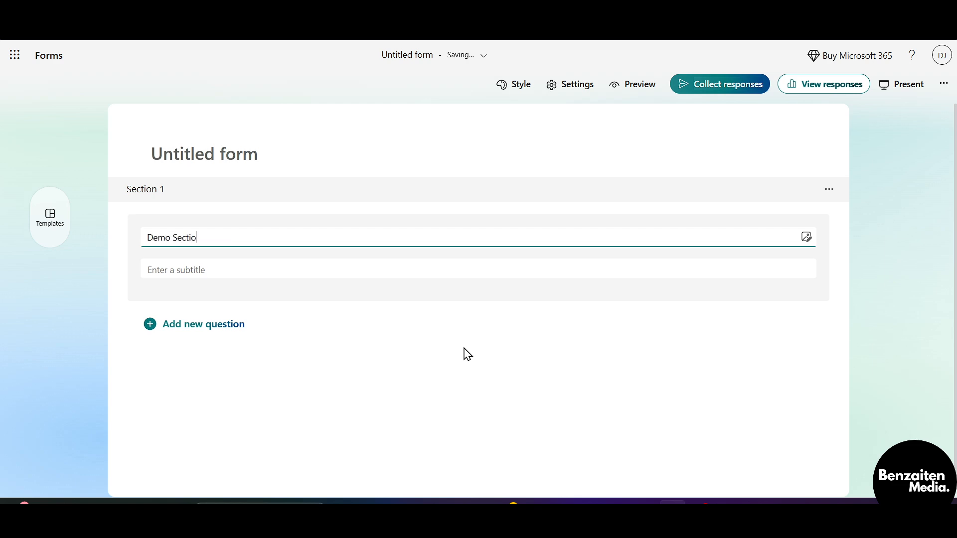
pyautogui.write('n')
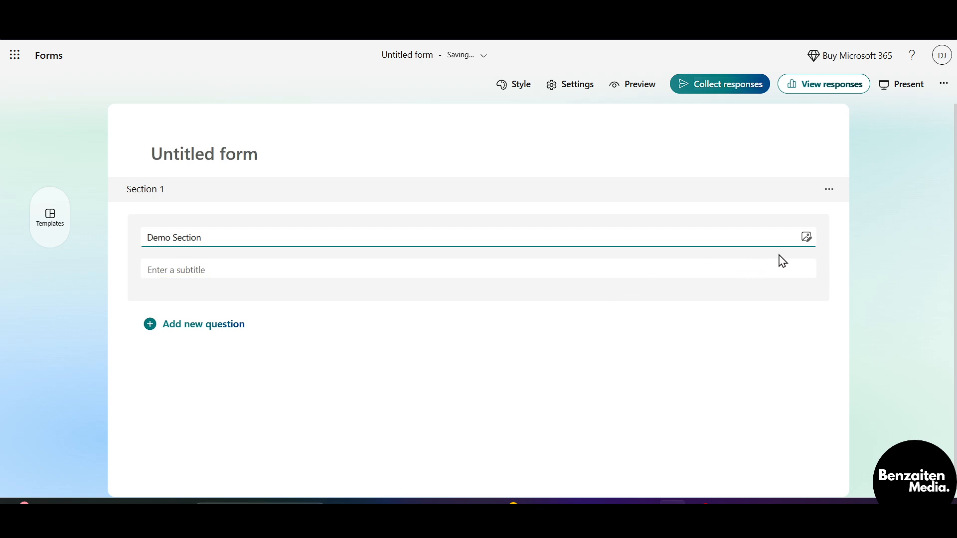
pyautogui.moveTo(806, 237)
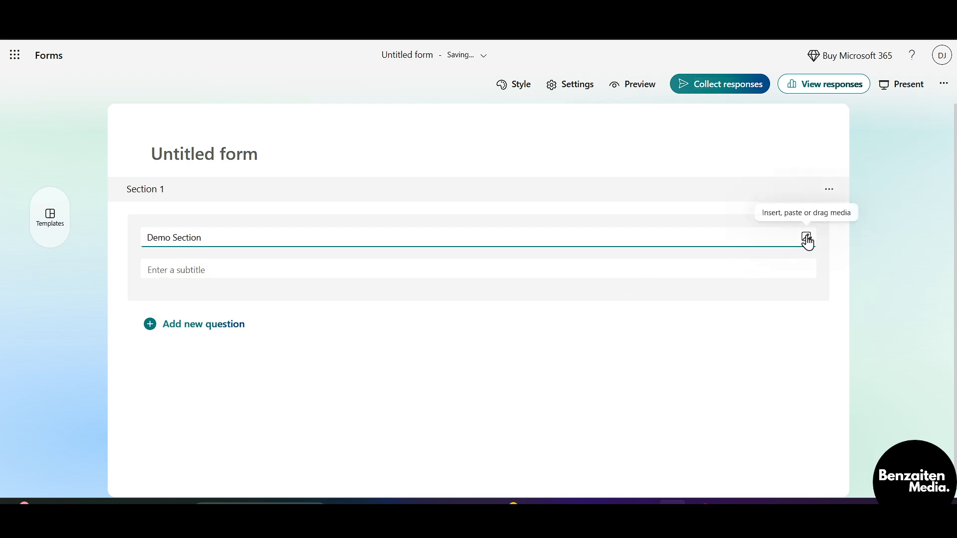
pyautogui.click(807, 238)
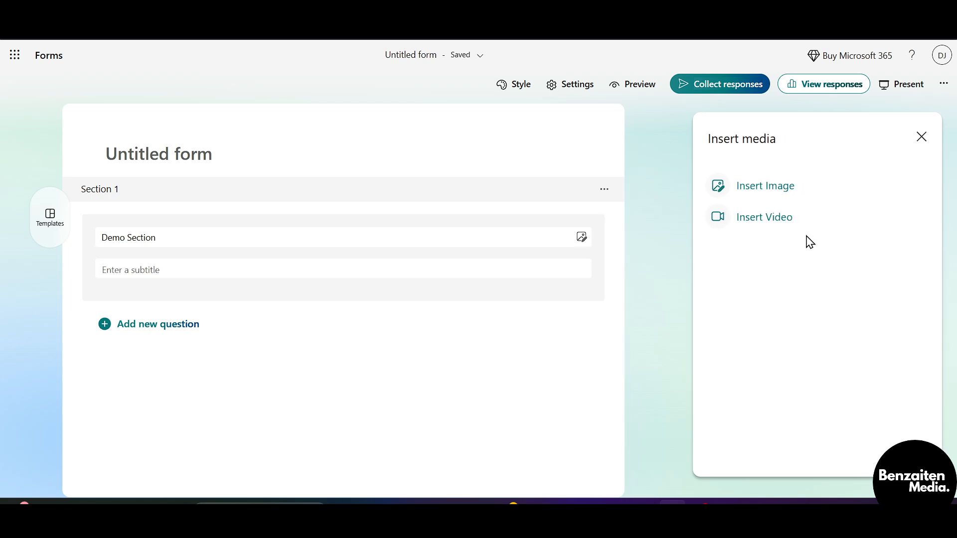
pyautogui.moveTo(776, 195)
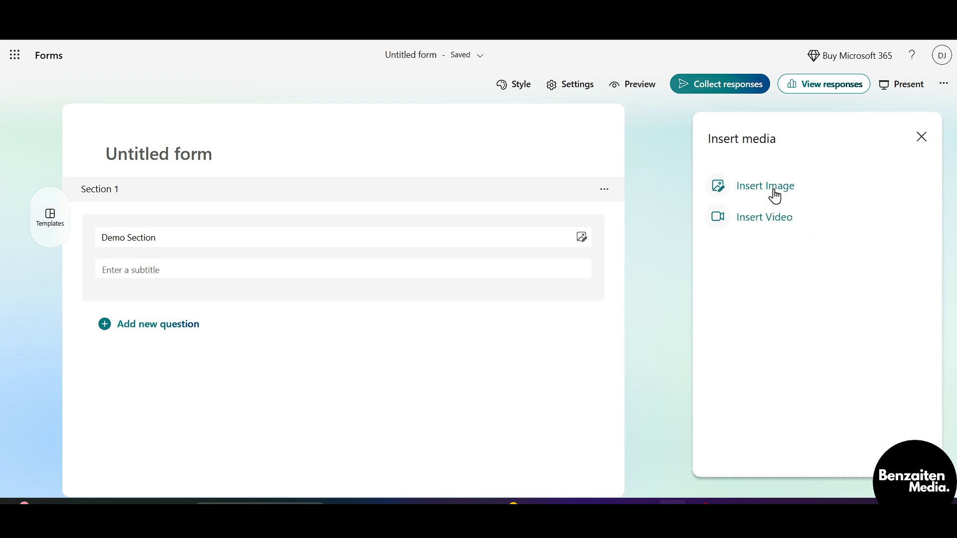
# - Insert the chemical-structure image from a Bing search for 'template' into the Demo Section title
pyautogui.click(765, 186)
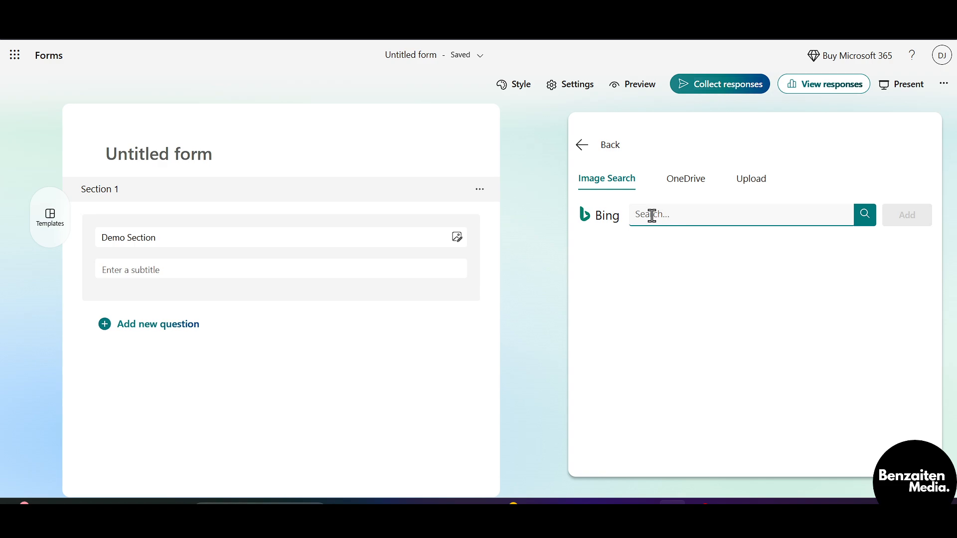
pyautogui.moveTo(714, 223)
pyautogui.write('template')
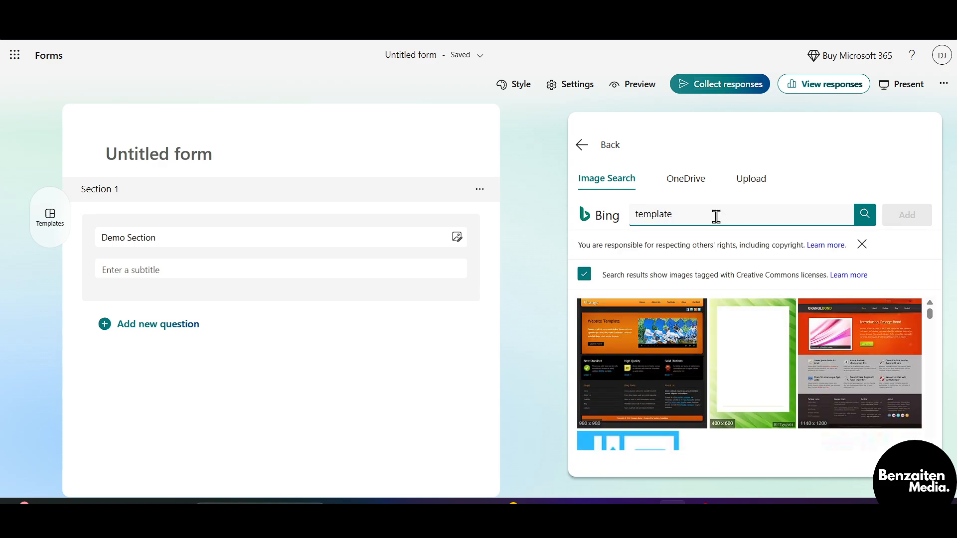
pyautogui.scroll(-3)
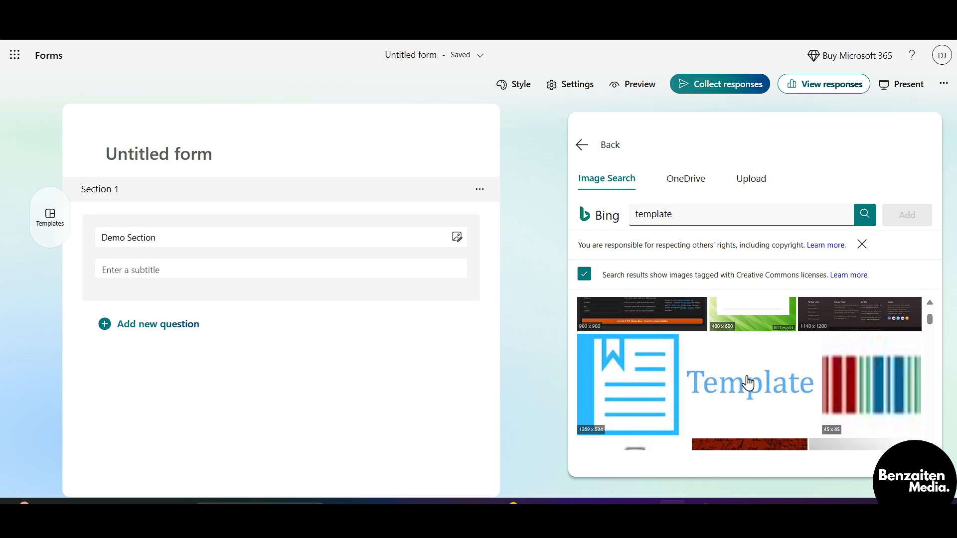
pyautogui.scroll(-3)
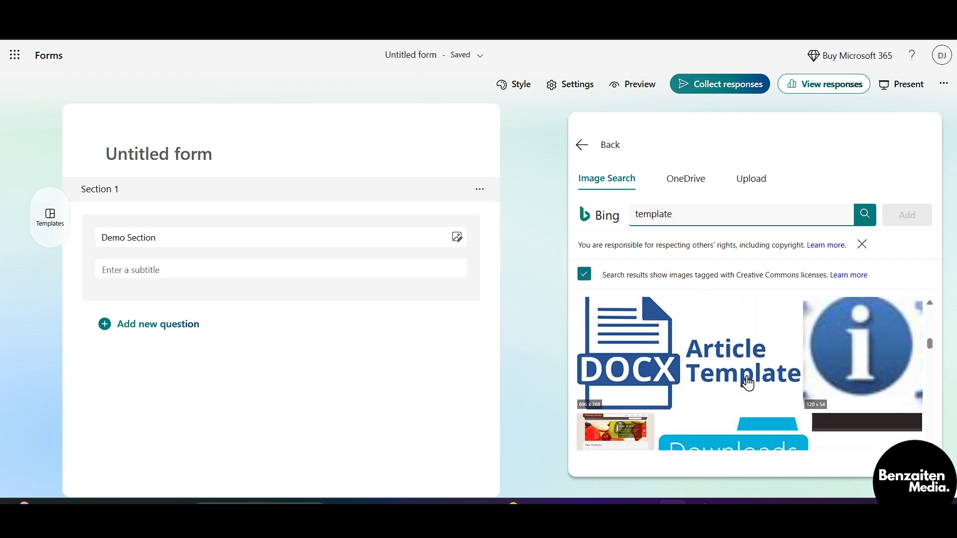
pyautogui.scroll(-3)
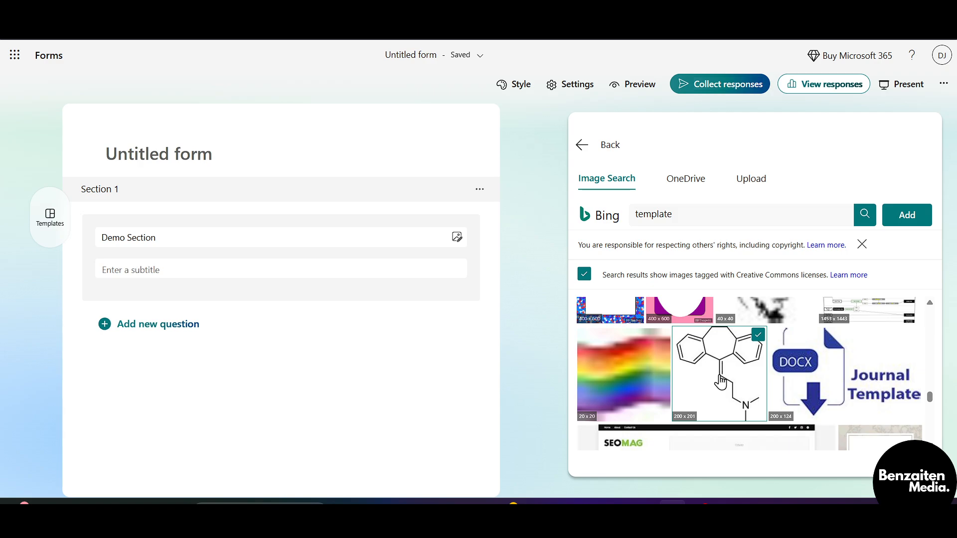
pyautogui.moveTo(731, 365)
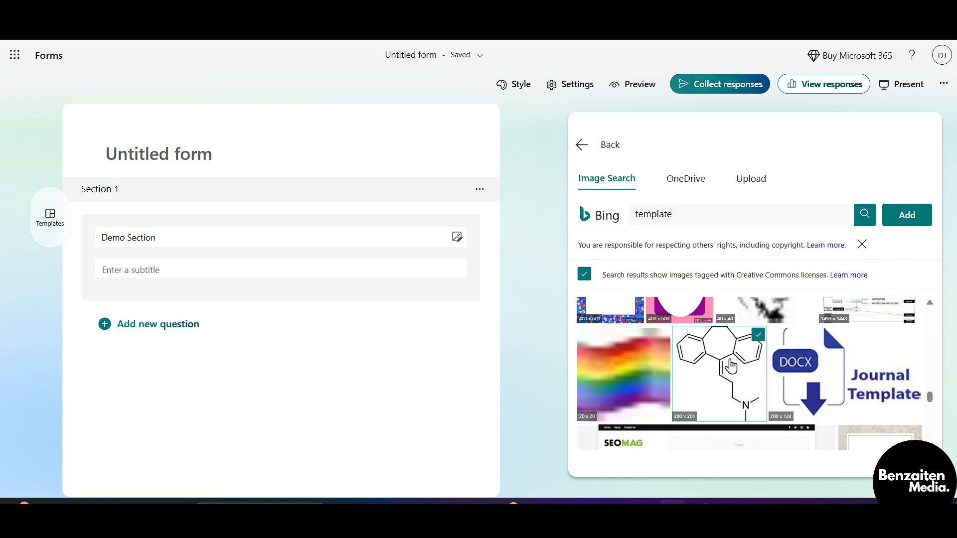
pyautogui.click(907, 216)
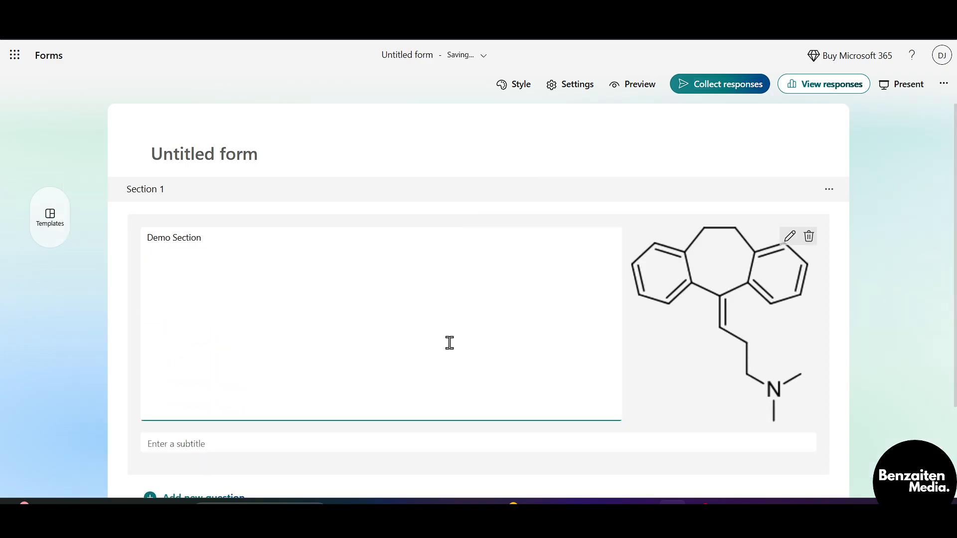
pyautogui.moveTo(428, 292)
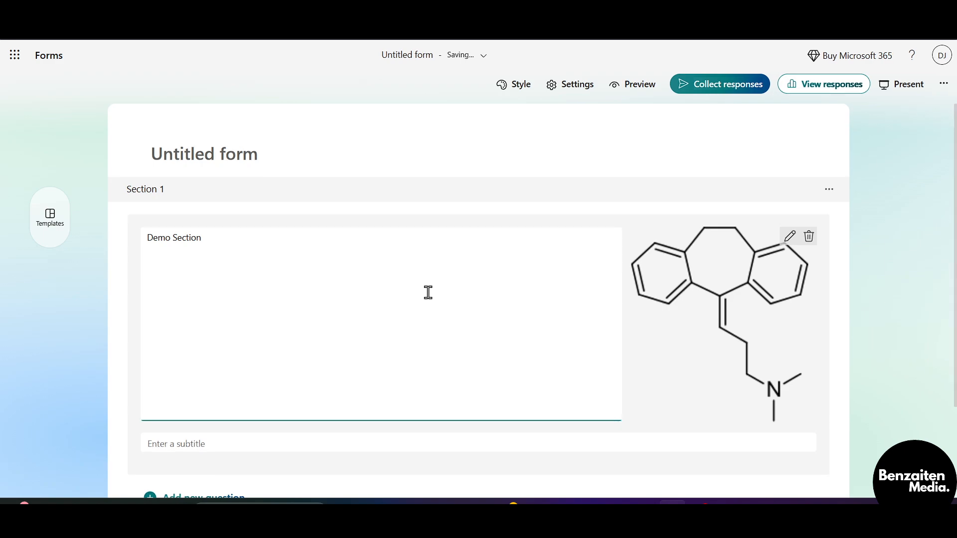
pyautogui.scroll(-3)
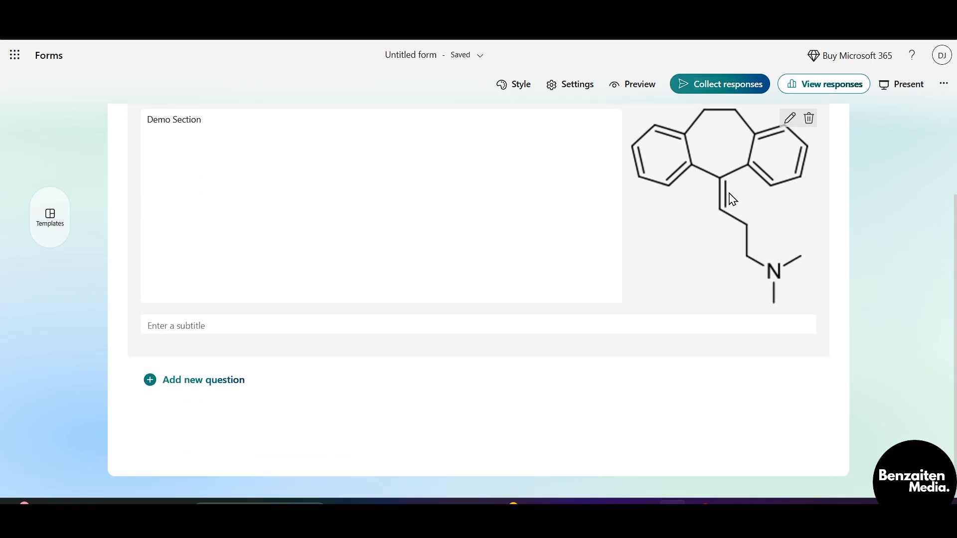
pyautogui.scroll(3)
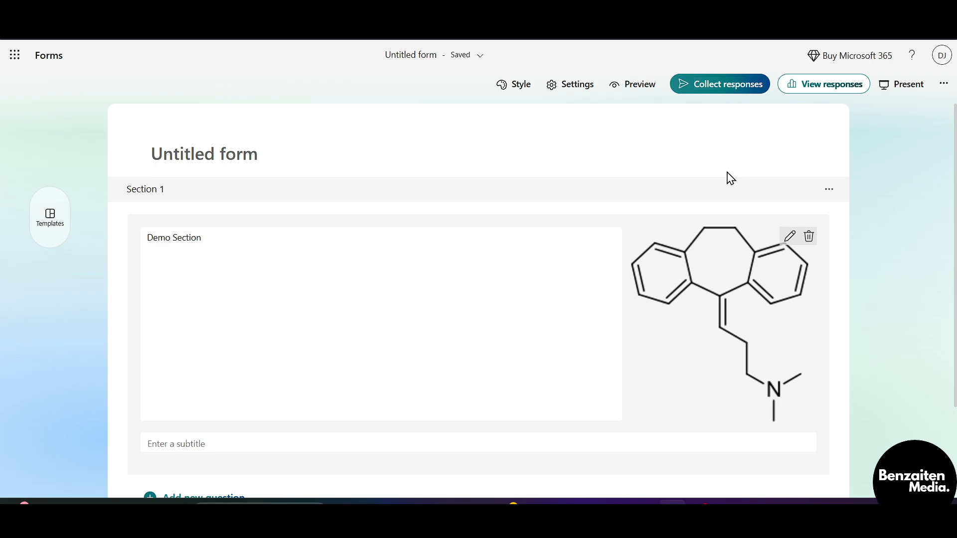
pyautogui.click(381, 323)
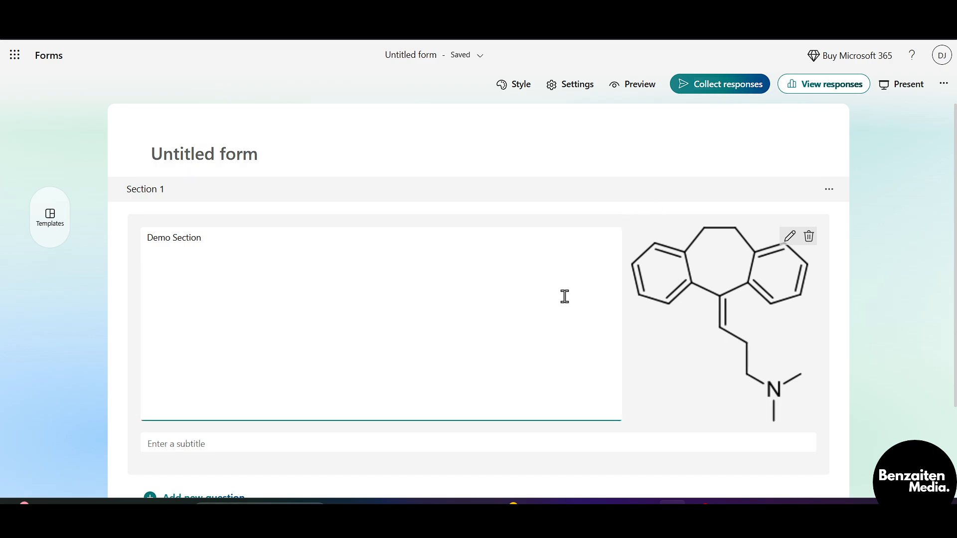
pyautogui.moveTo(437, 301)
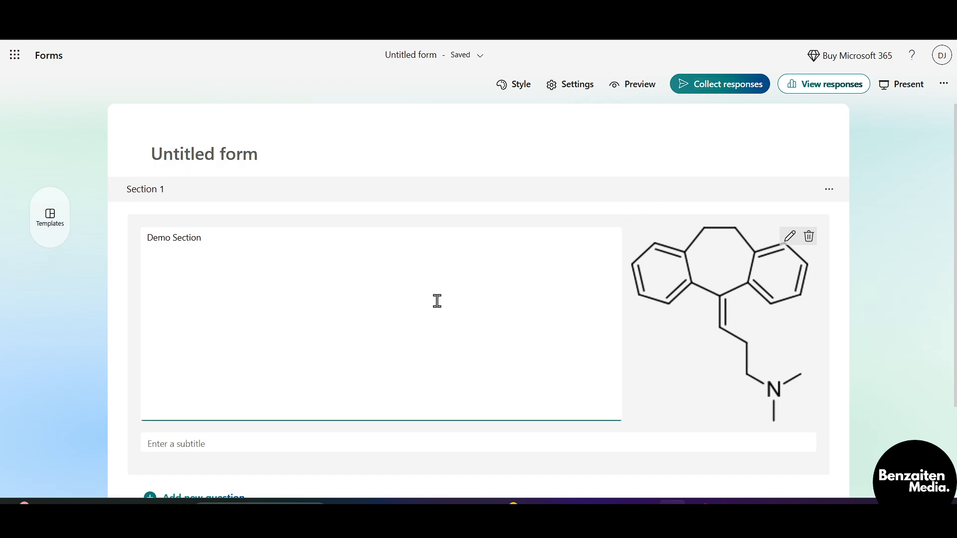
pyautogui.moveTo(594, 241)
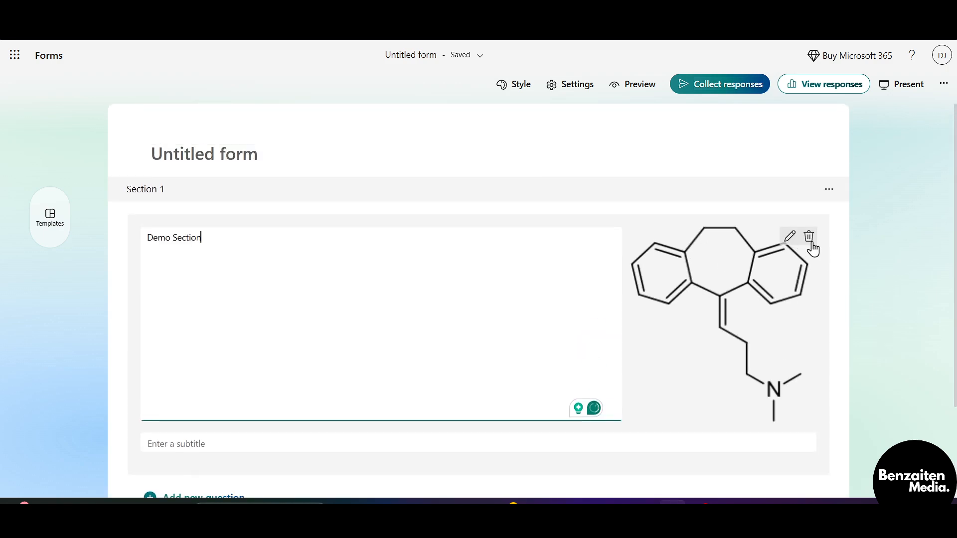
pyautogui.moveTo(791, 238)
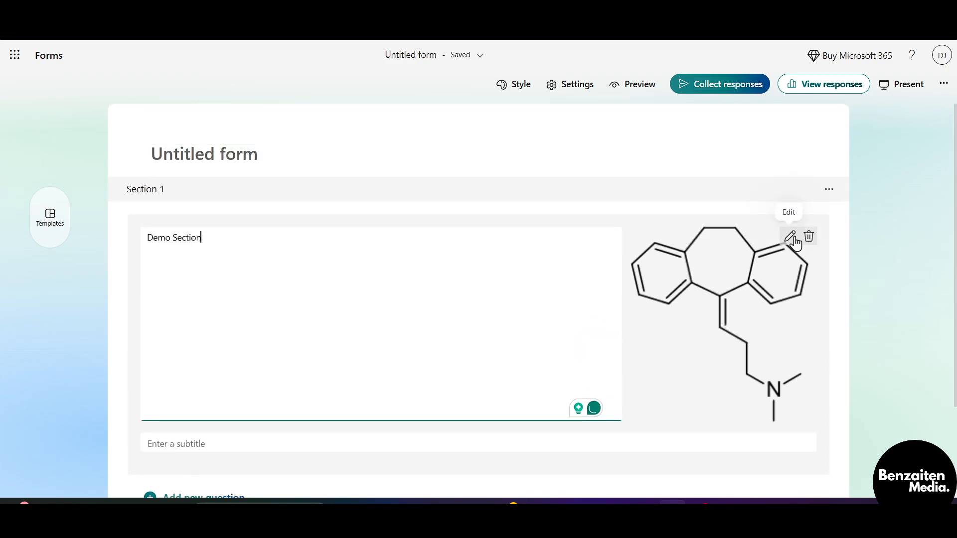
# - Add a second section below Demo Section and title it 'Logo'
pyautogui.scroll(-3)
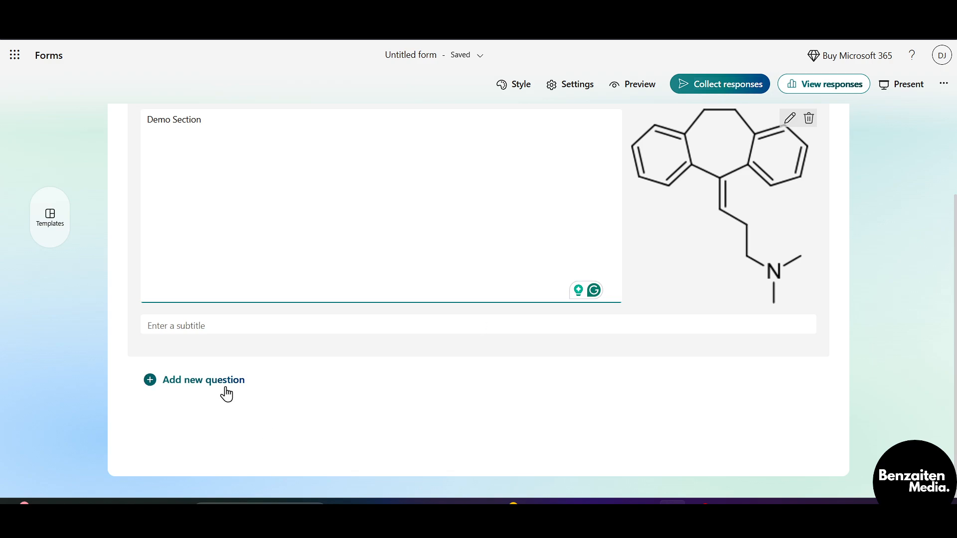
pyautogui.click(203, 380)
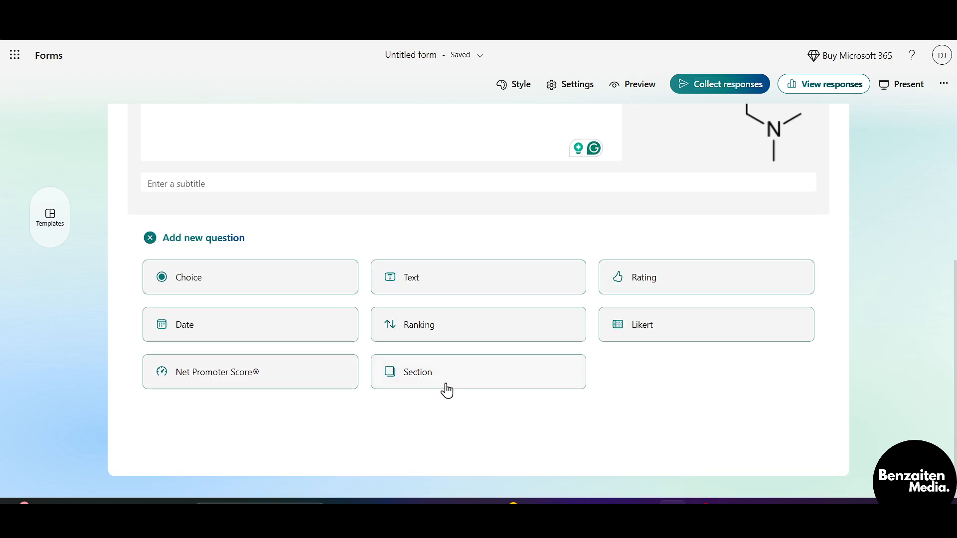
pyautogui.click(478, 372)
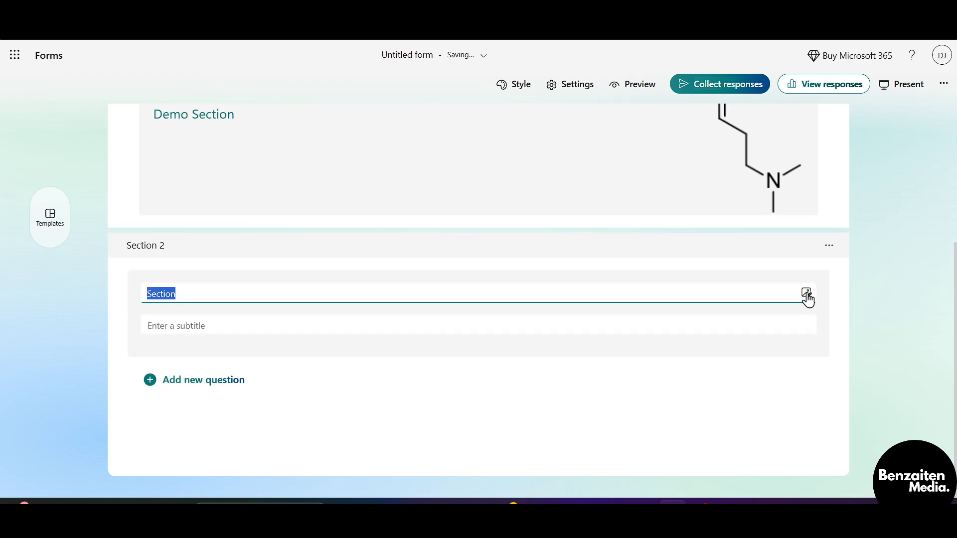
pyautogui.write('Lo')
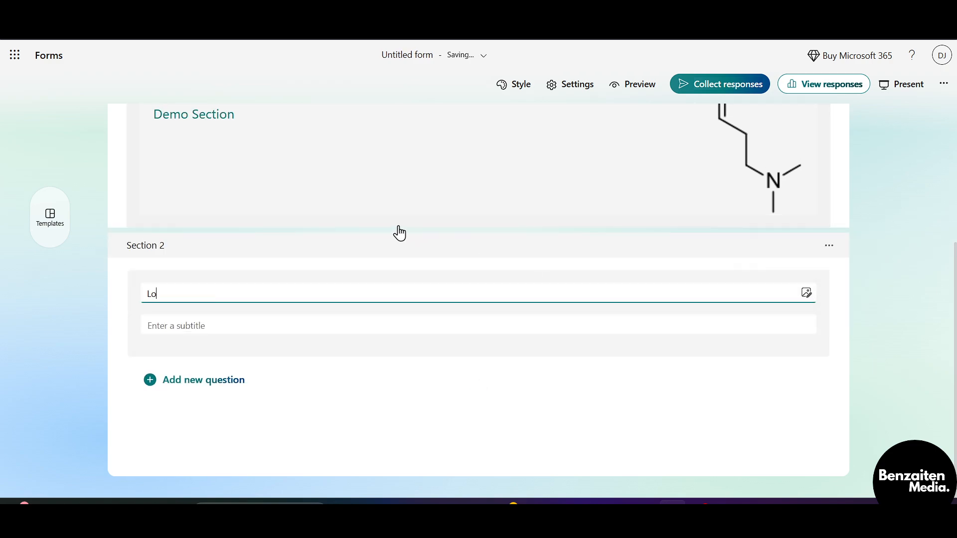
pyautogui.write('go')
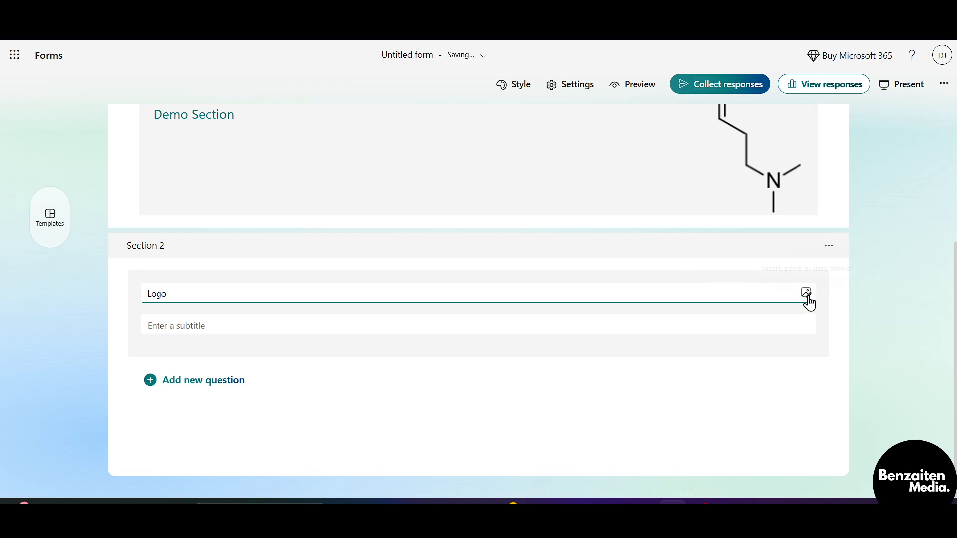
# - Search Bing images for 'Logo' from the Logo section title's insert-image panel
pyautogui.click(807, 293)
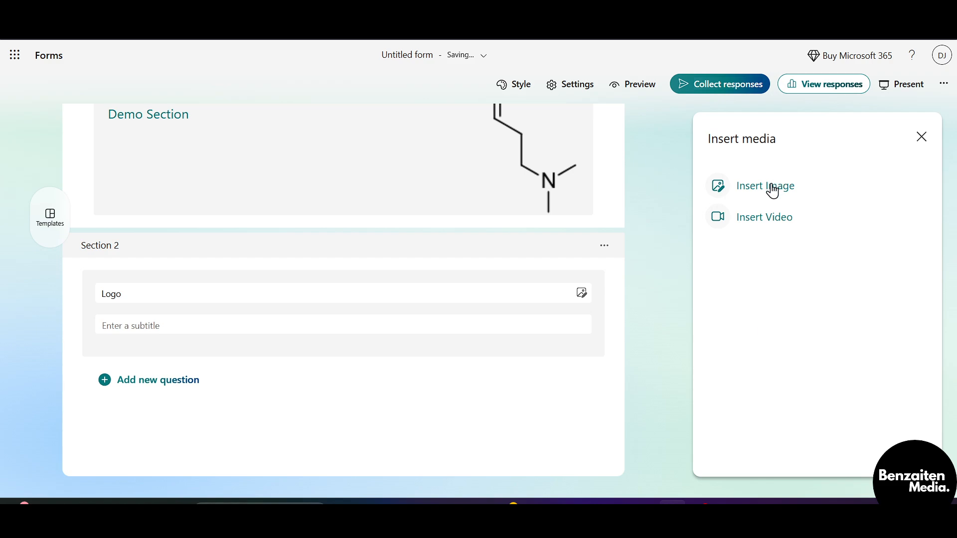
pyautogui.click(765, 186)
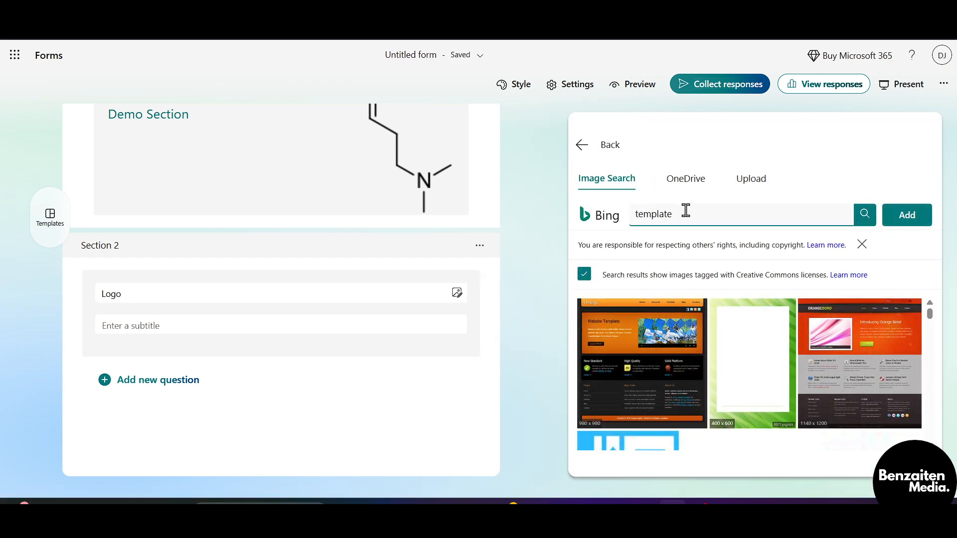
pyautogui.doubleClick(652, 215)
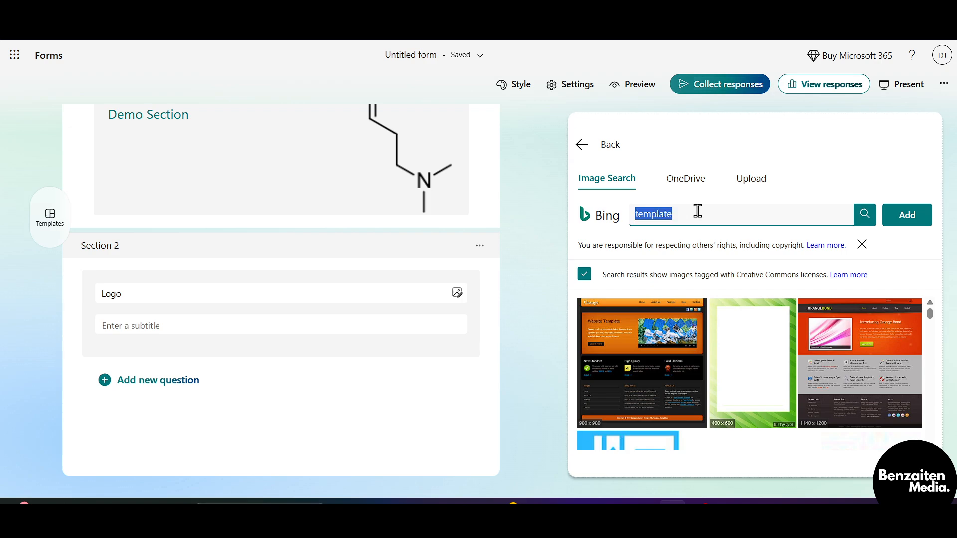
pyautogui.write('Logo')
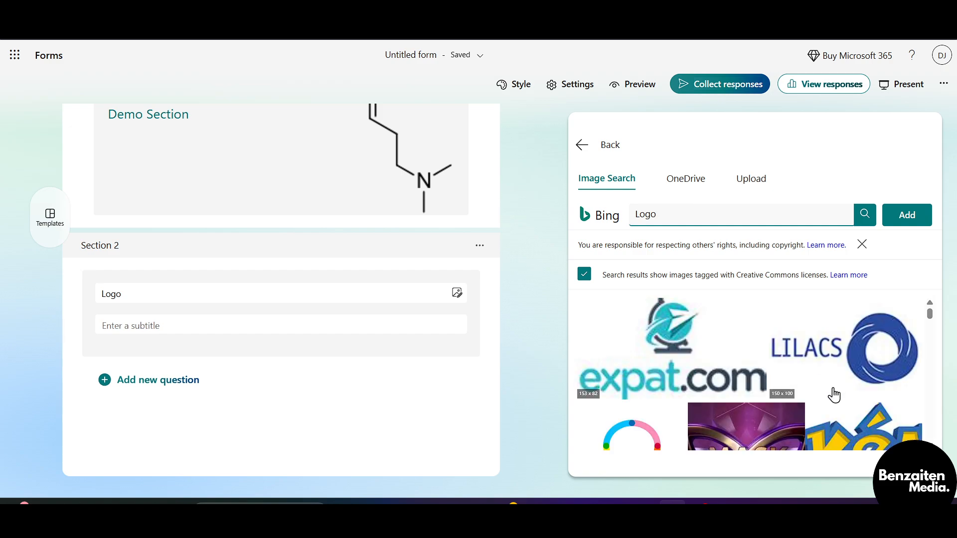
pyautogui.scroll(-3)
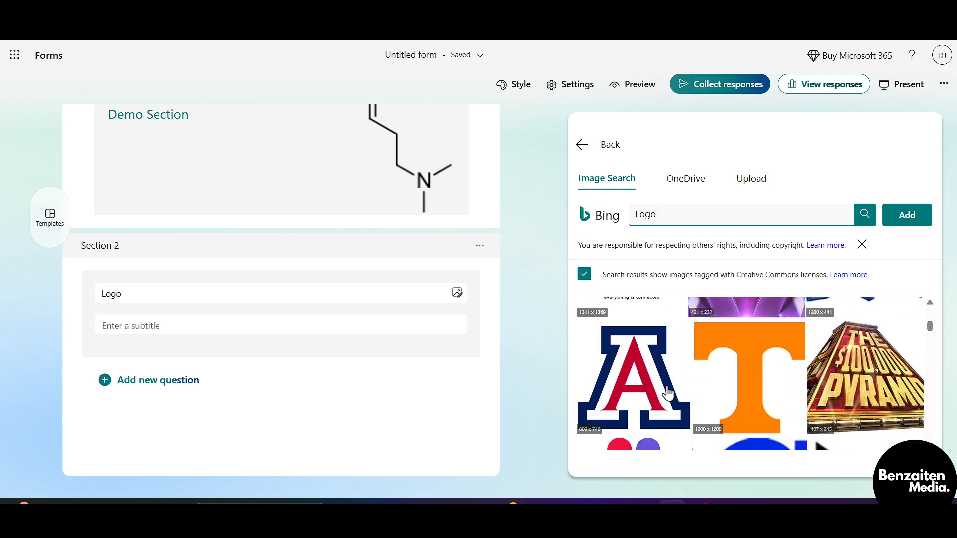
pyautogui.scroll(3)
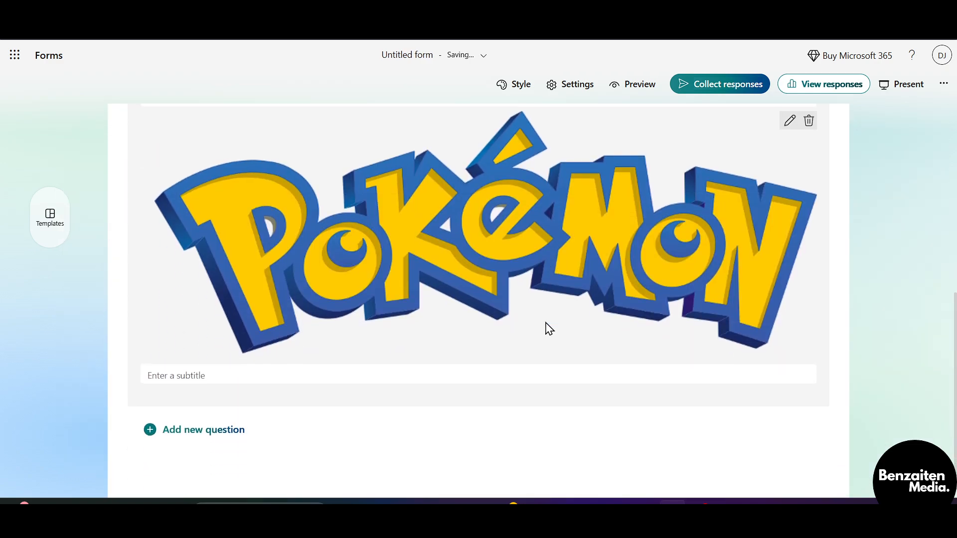
# - Place the Pokémon logo beneath the 'Logo' title in Section 2
pyautogui.scroll(-3)
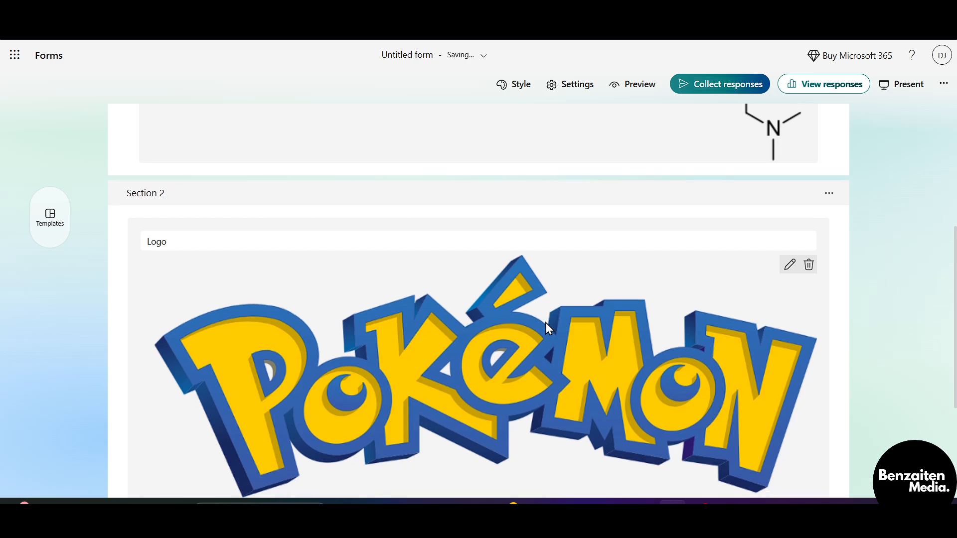